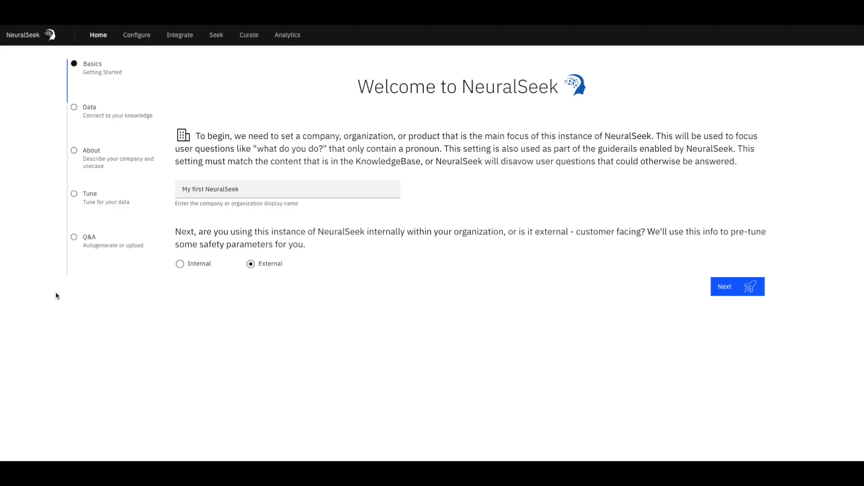
mouse_move(106, 139)
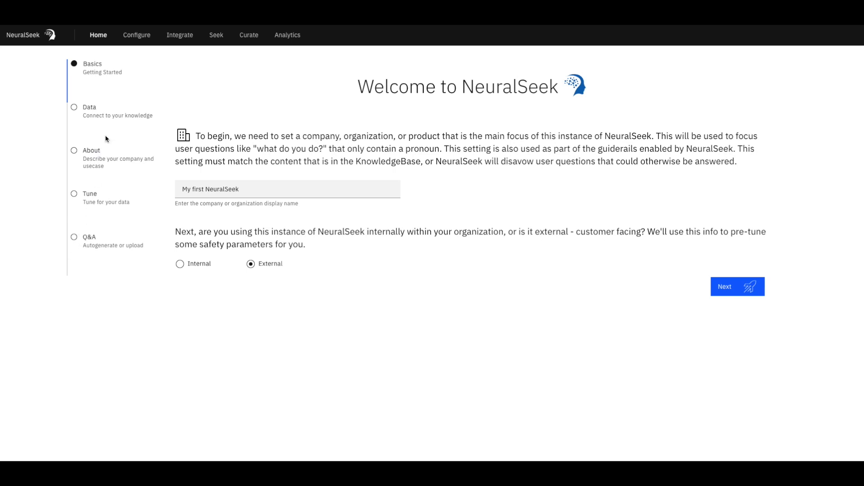
Step: Advance from Basics through About, keeping the virtual agent framework choice
click(737, 286)
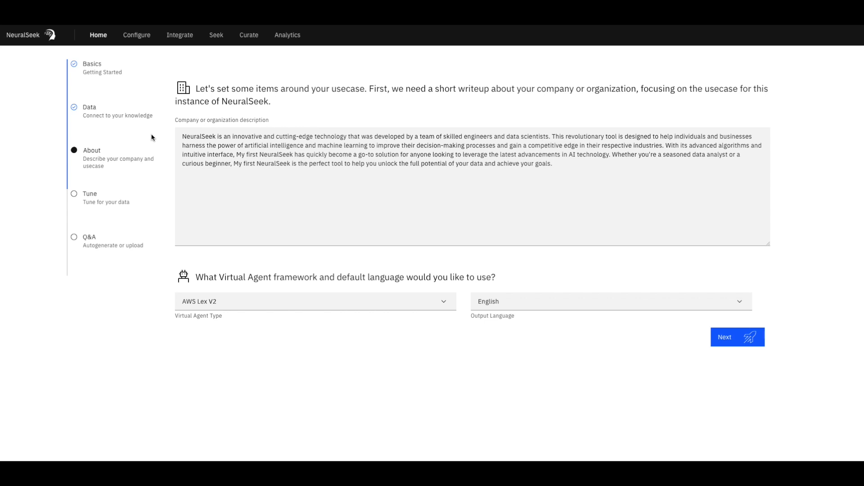
mouse_move(536, 357)
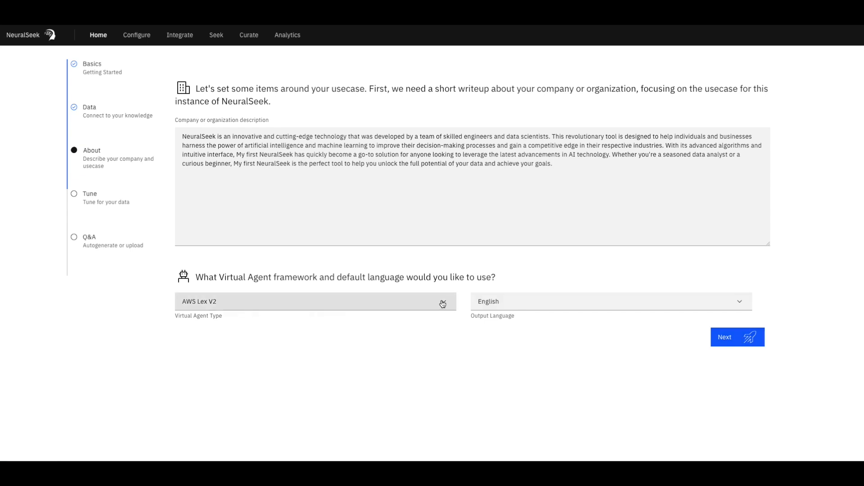
click(314, 302)
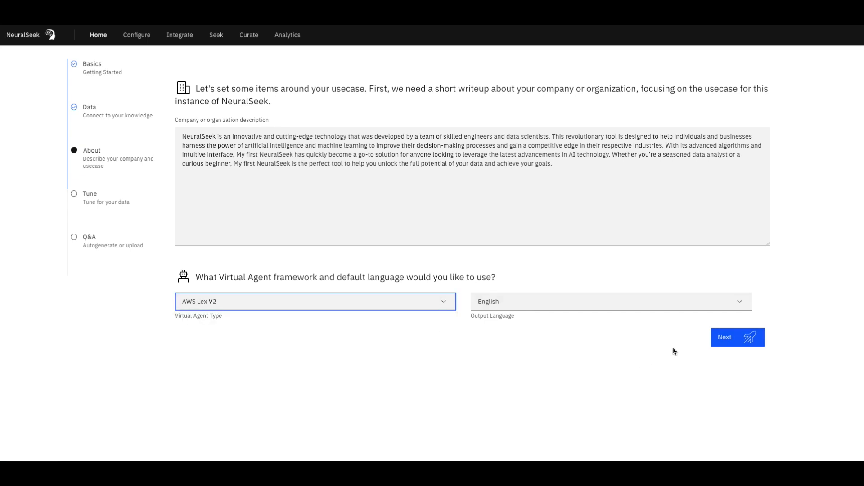
click(737, 337)
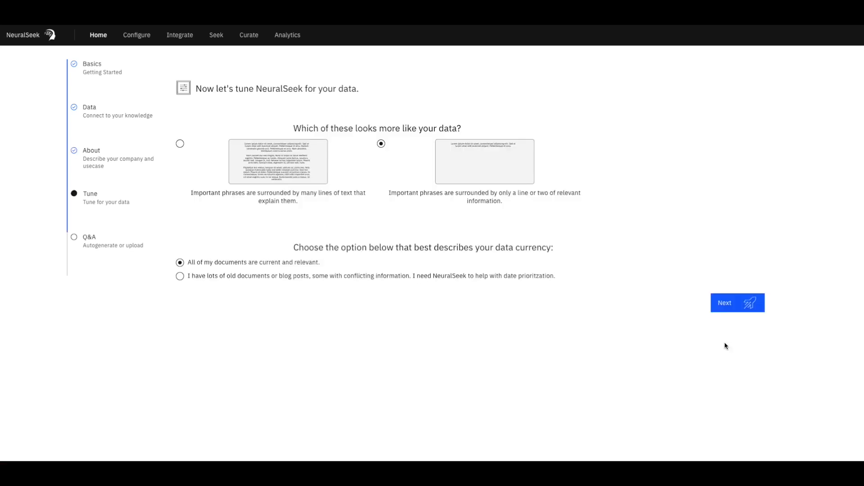
mouse_move(730, 328)
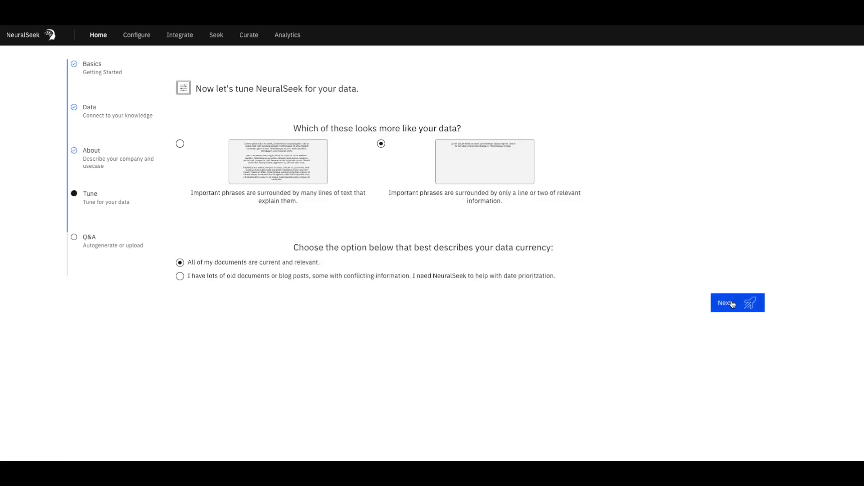
Step: Finish Tune, auto-generate a starter question list and submit it for answering
click(732, 302)
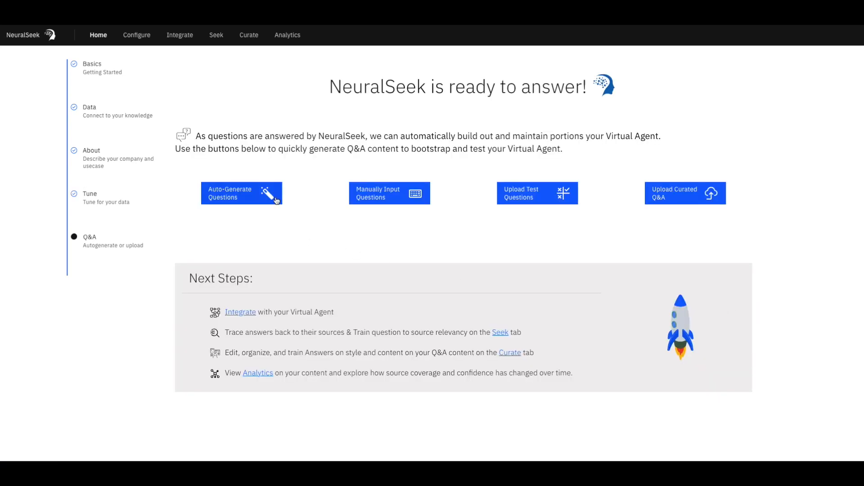
click(242, 193)
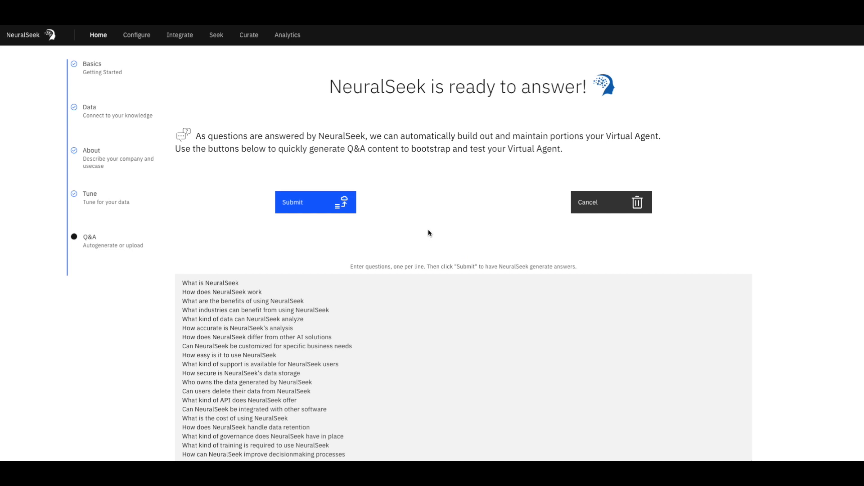
click(315, 203)
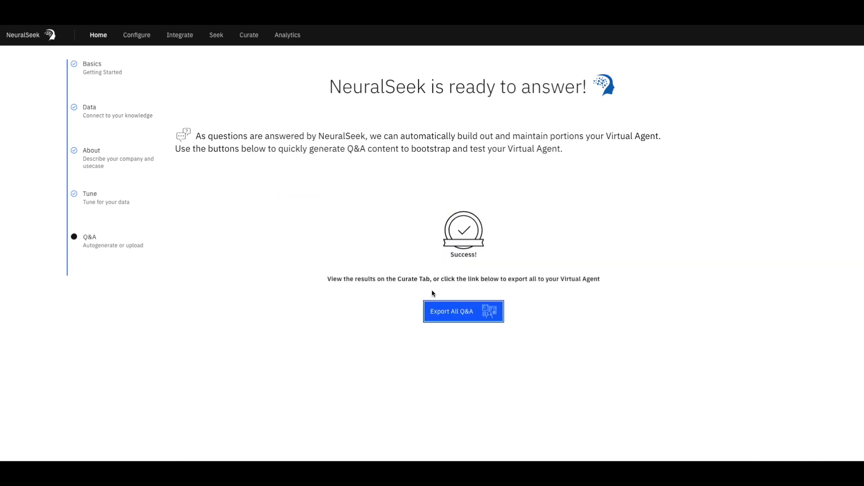
mouse_move(432, 291)
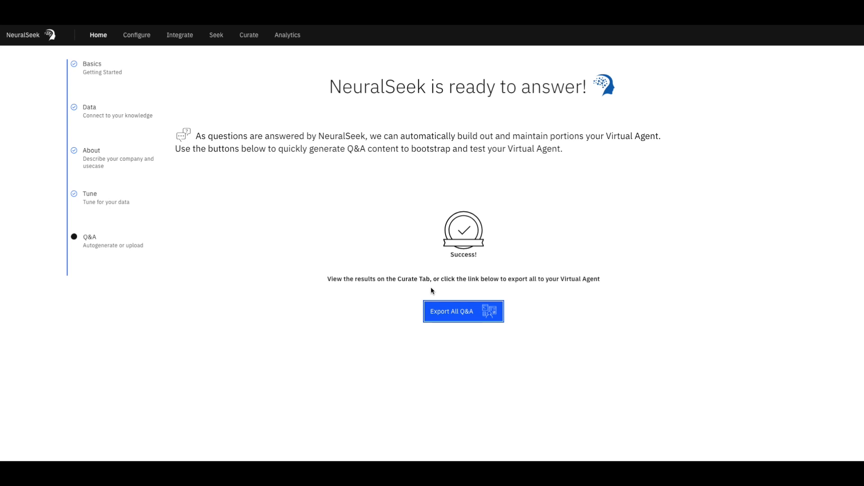
mouse_move(198, 87)
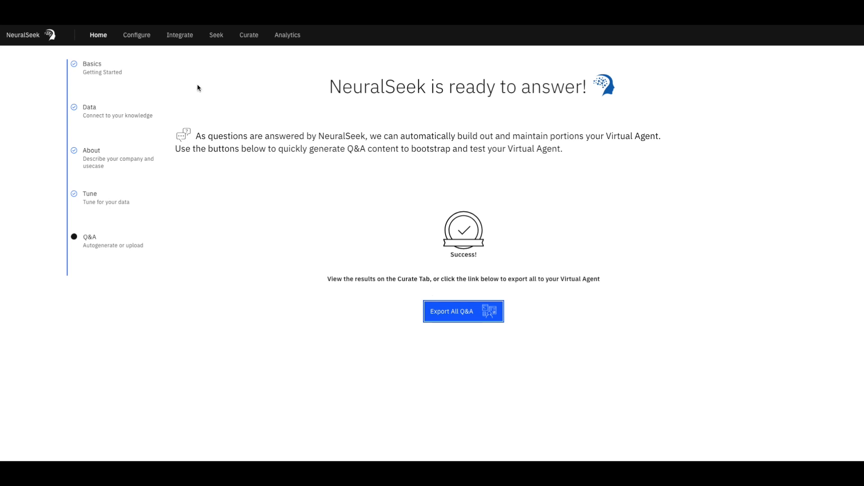
Step: Go to the Integrate section from the top navigation bar
click(179, 35)
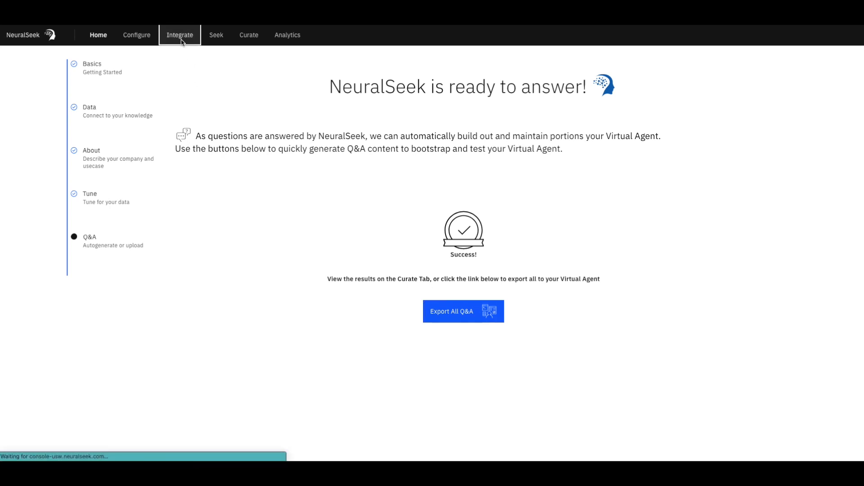